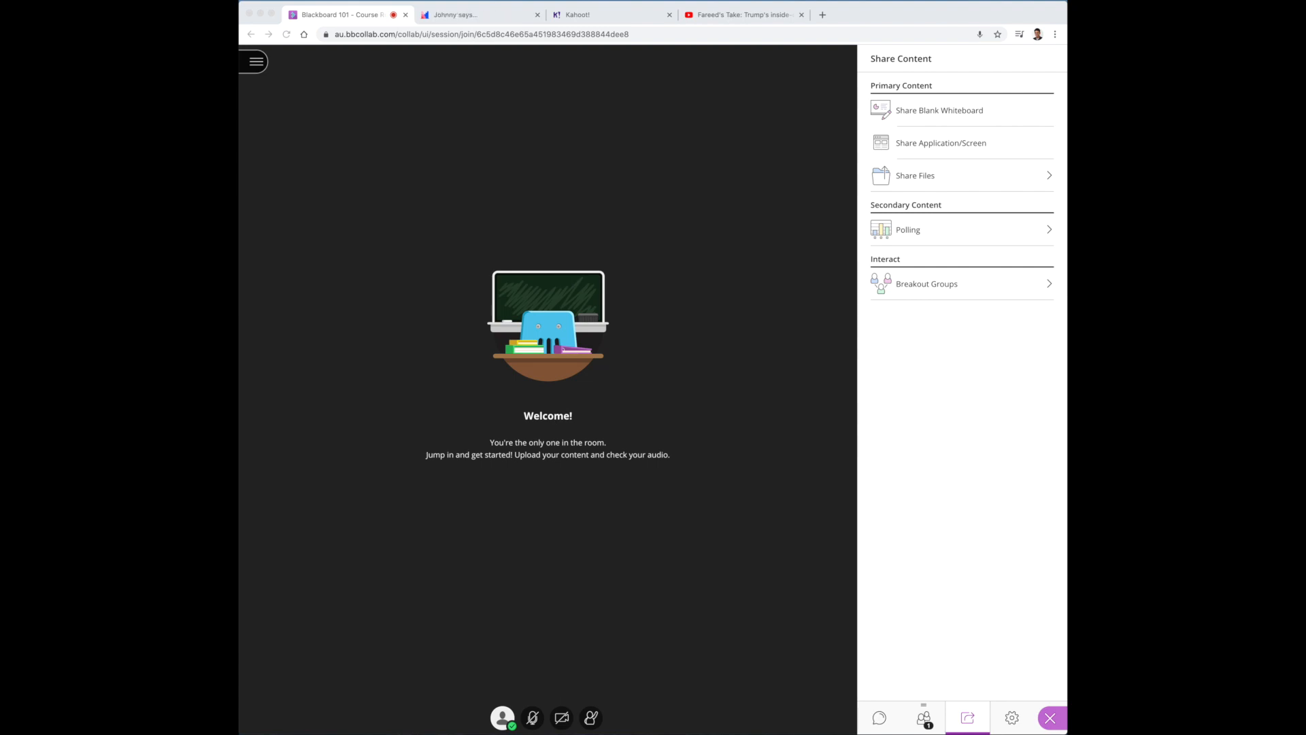
mouse_move(659, 294)
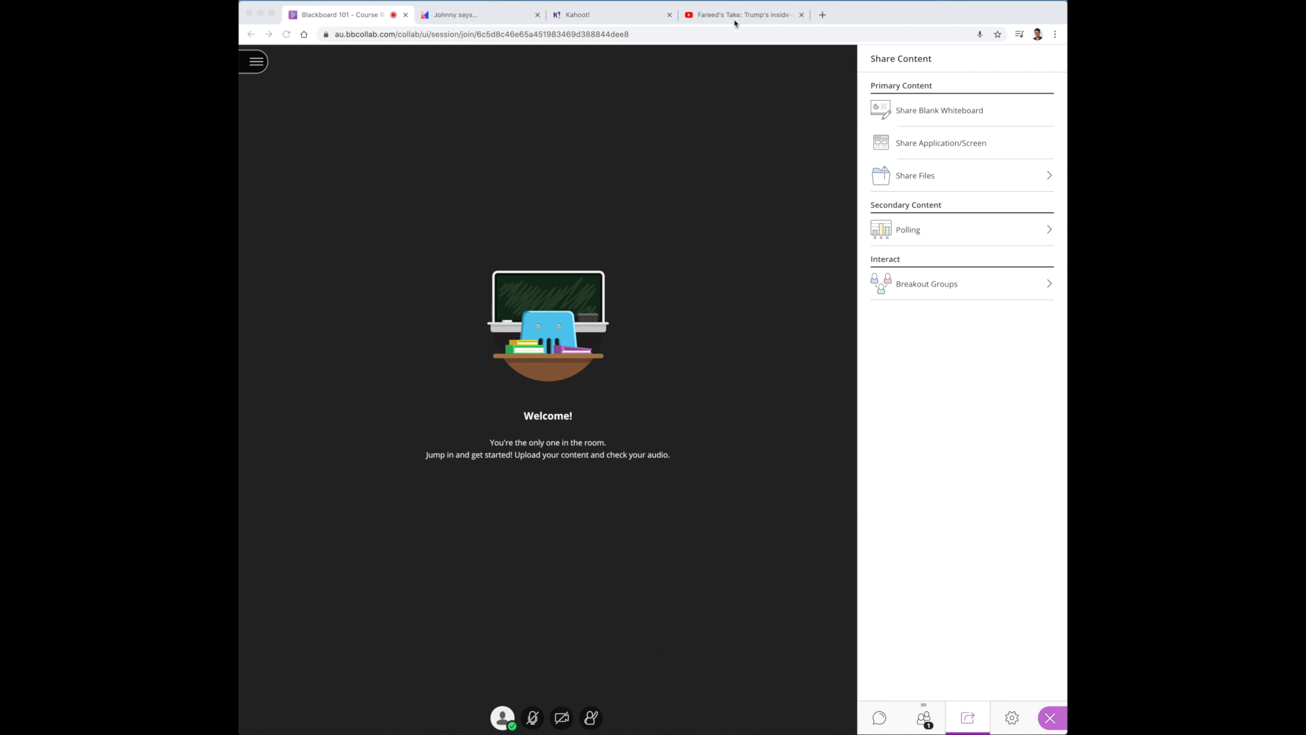
mouse_move(647, 336)
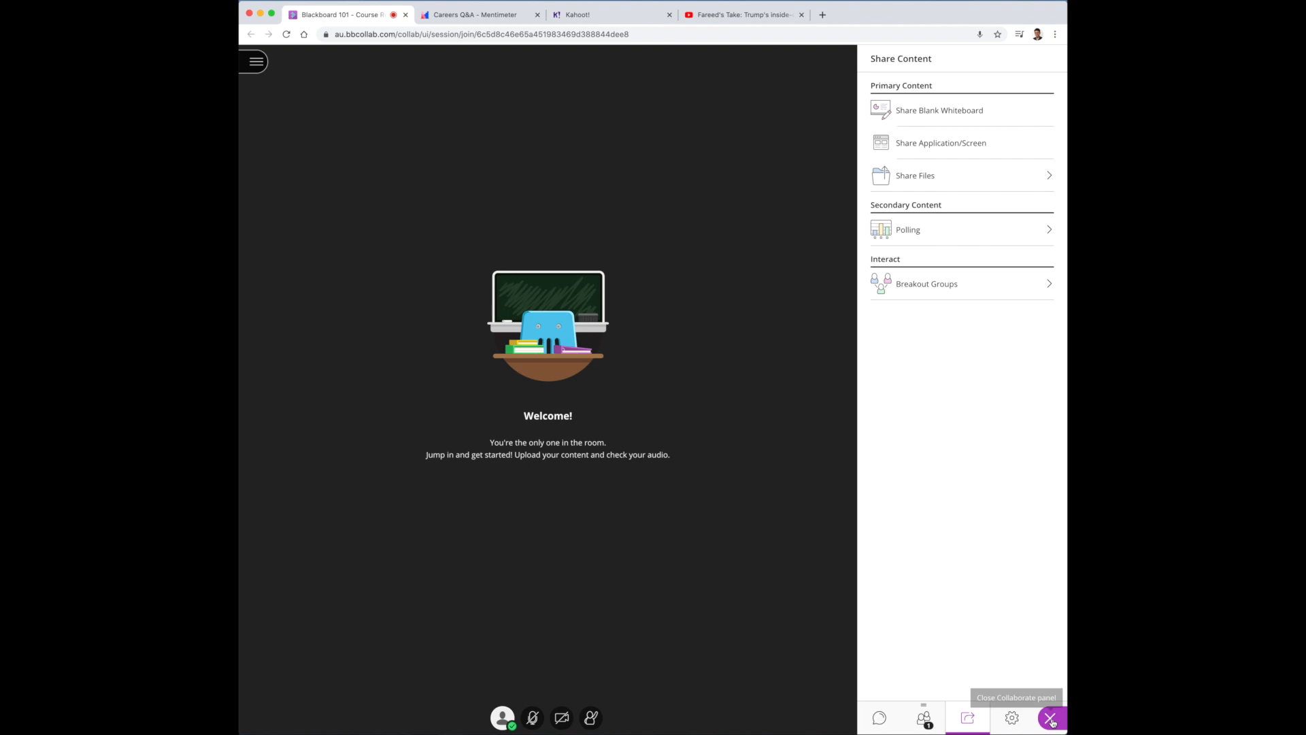
Check the attendee list in the Collaborate panel, then return to the Share Content options.
click(1050, 719)
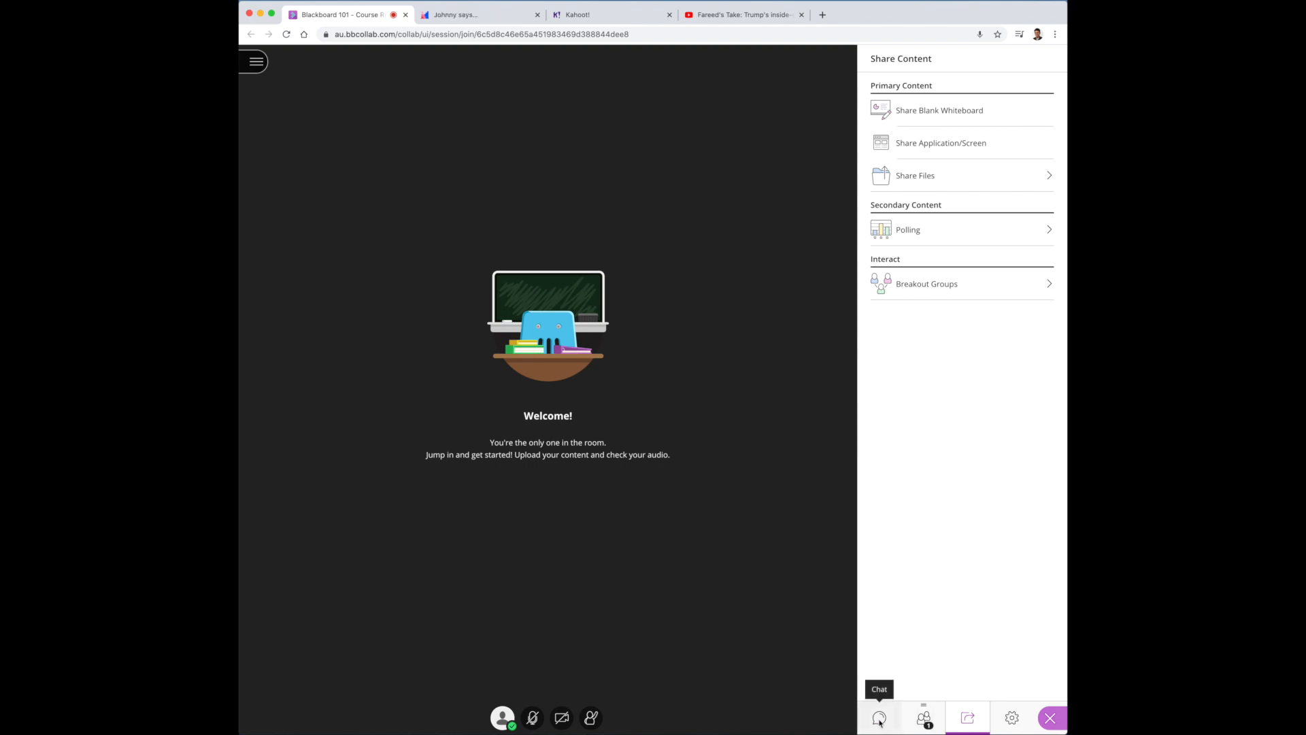
click(923, 717)
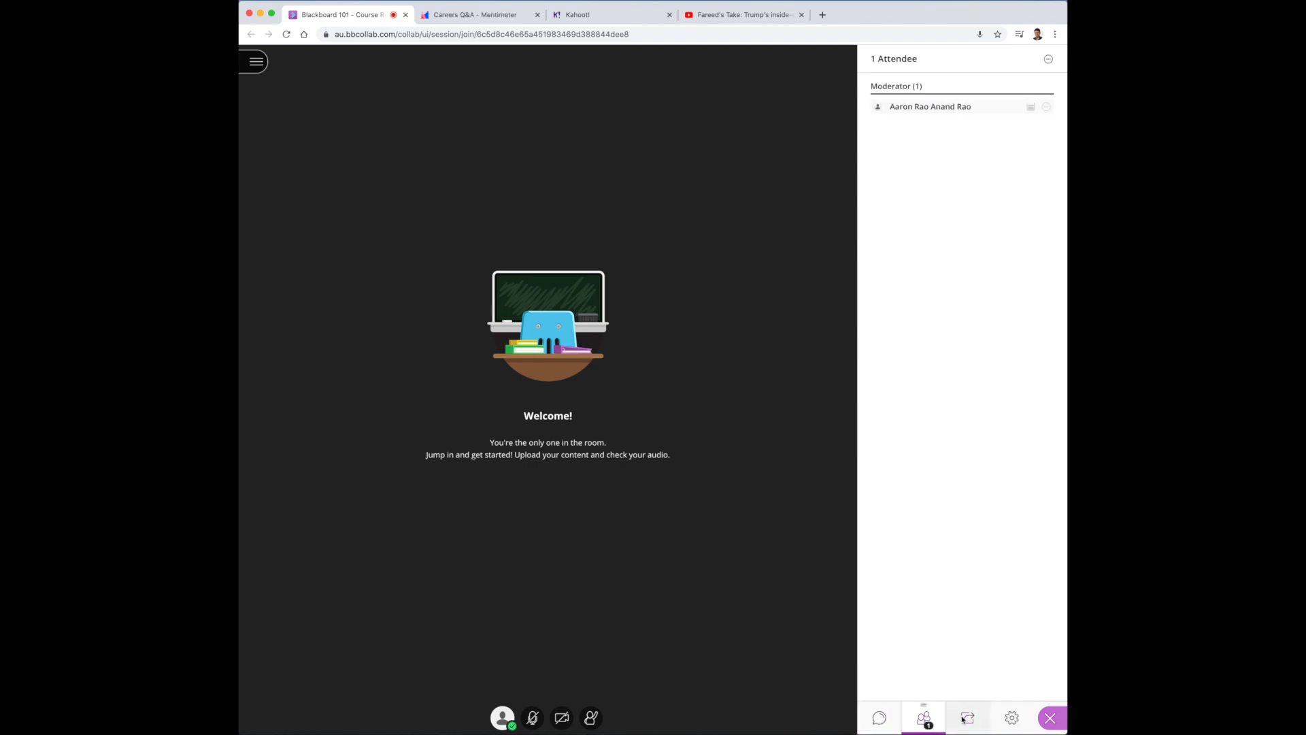
click(967, 717)
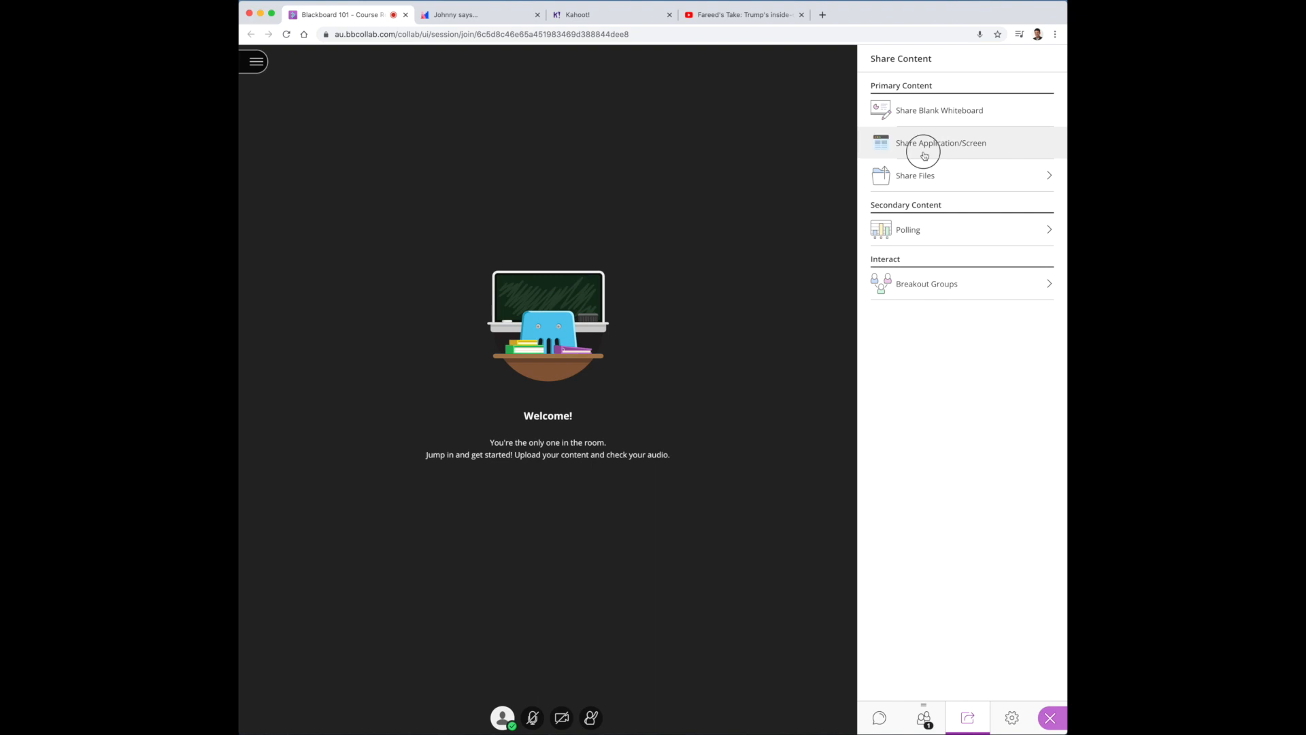
Start Share Application/Screen and choose the Kahoot! tab under Chrome Tab.
click(940, 143)
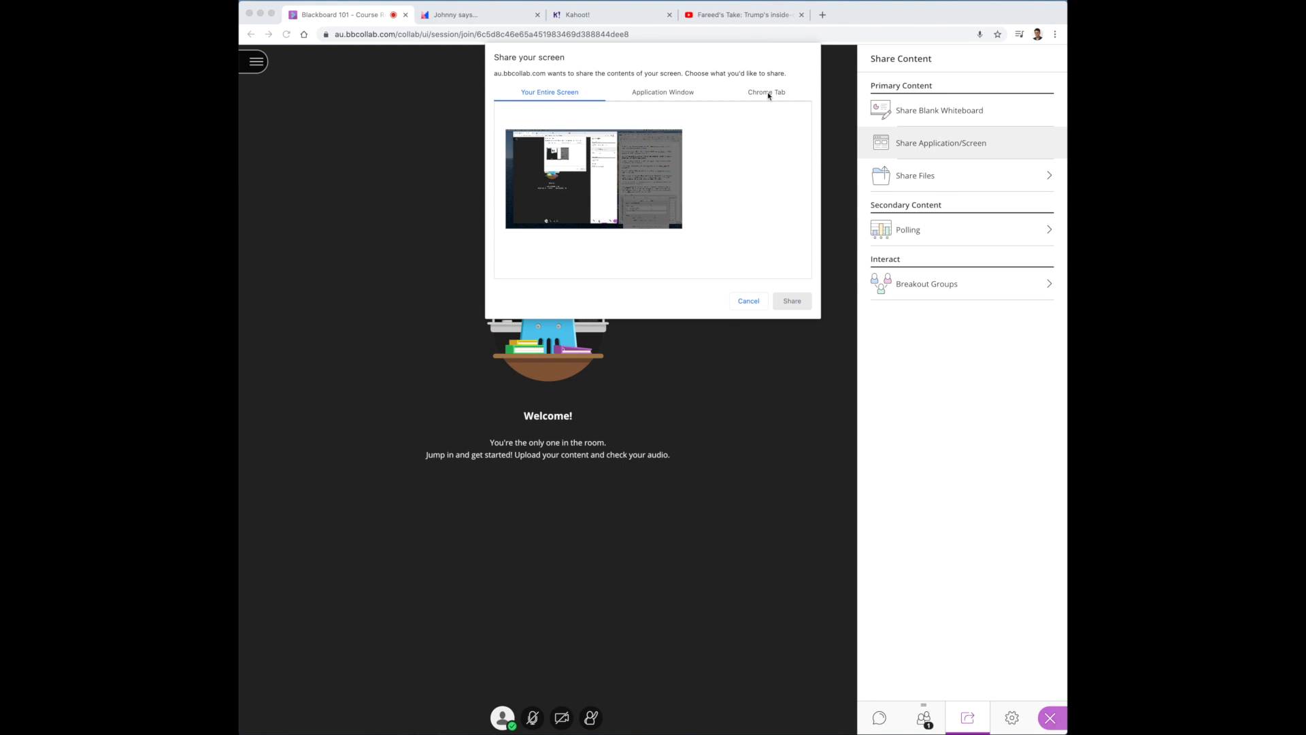
click(766, 91)
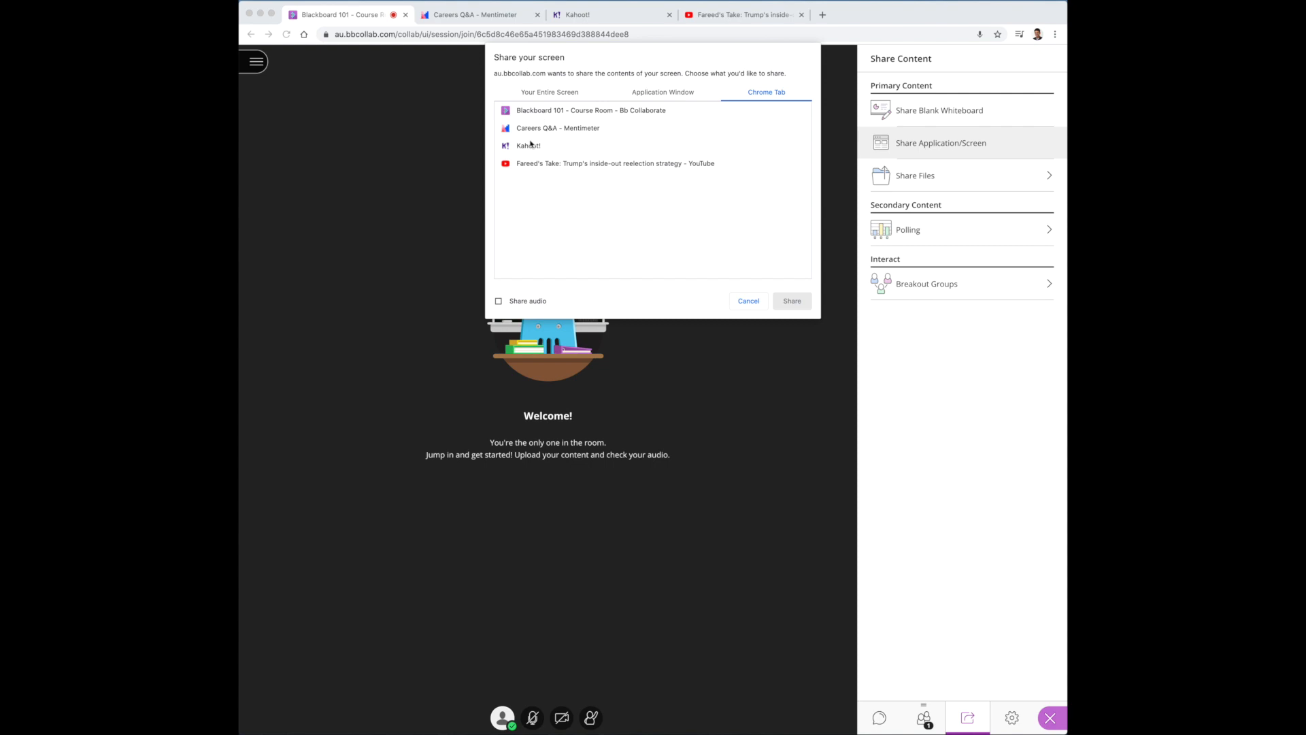
click(528, 146)
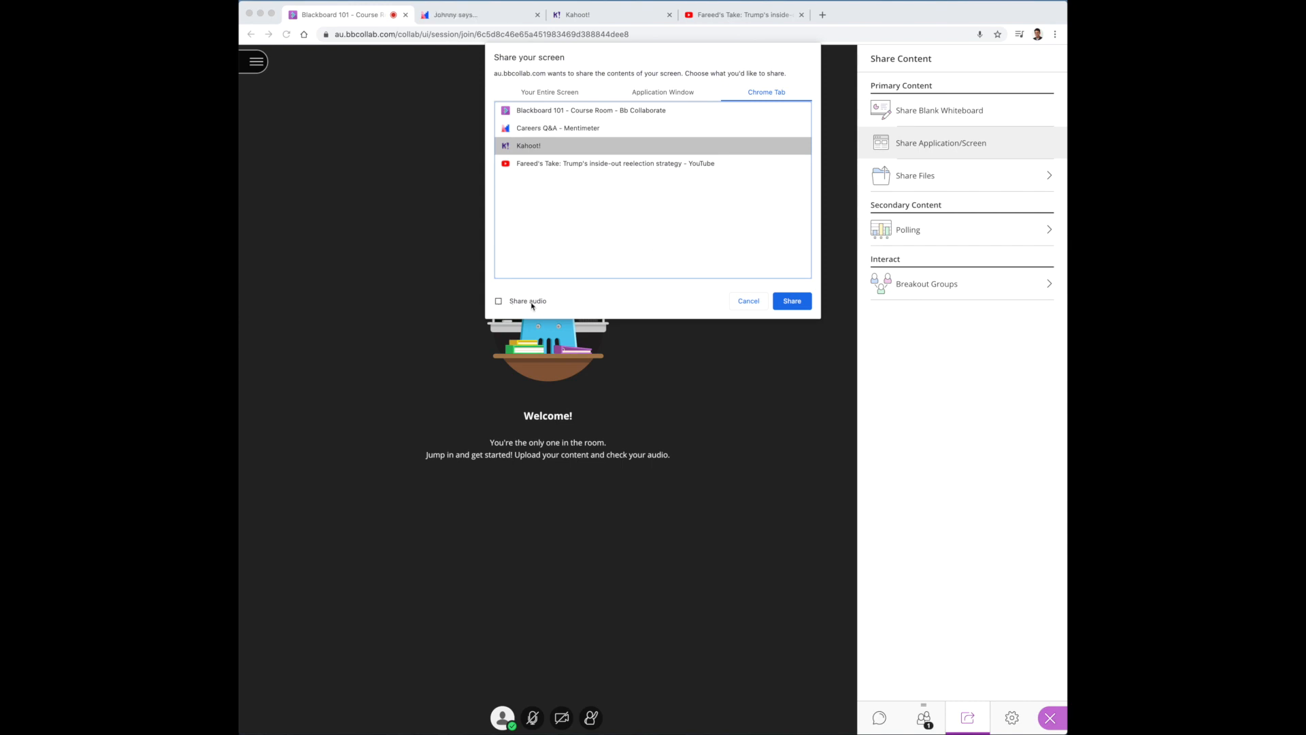
Share the Kahoot! tab, launch the quiz in Classic mode to show game PIN 473634, and return to Collaborate.
click(789, 301)
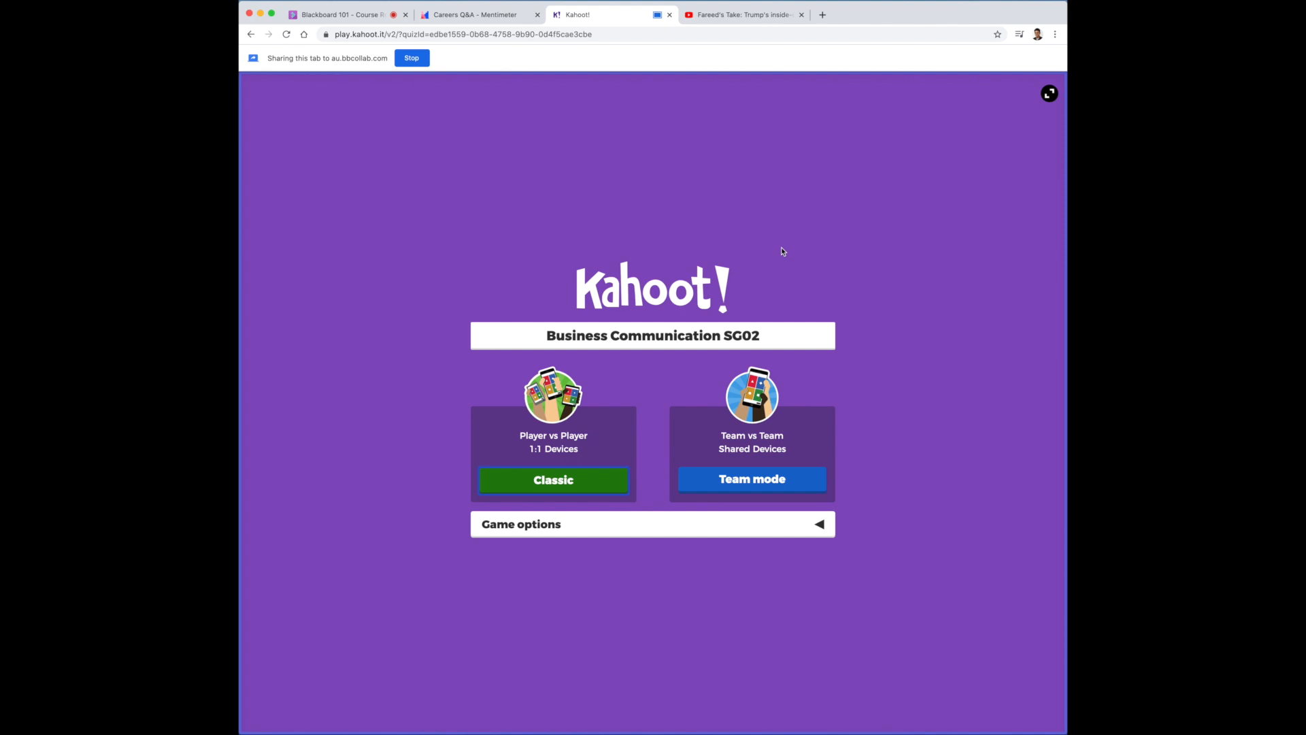
click(552, 480)
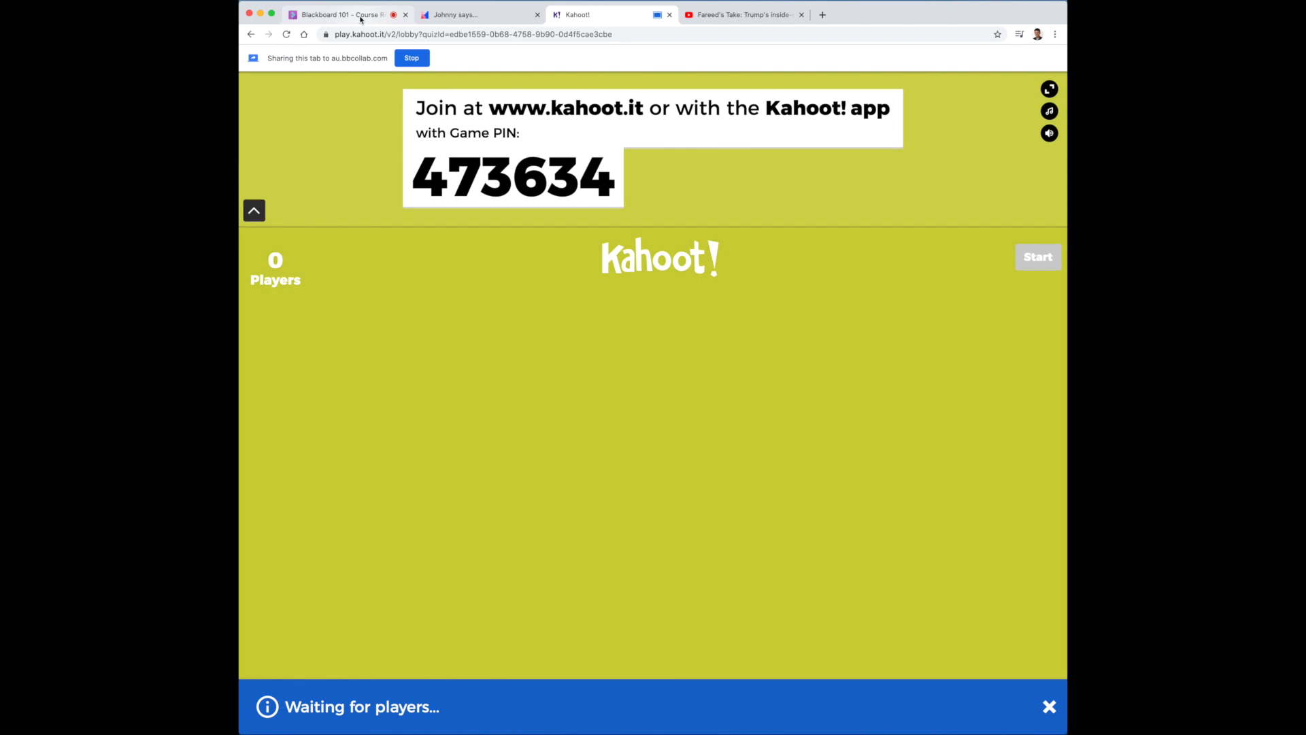
click(341, 14)
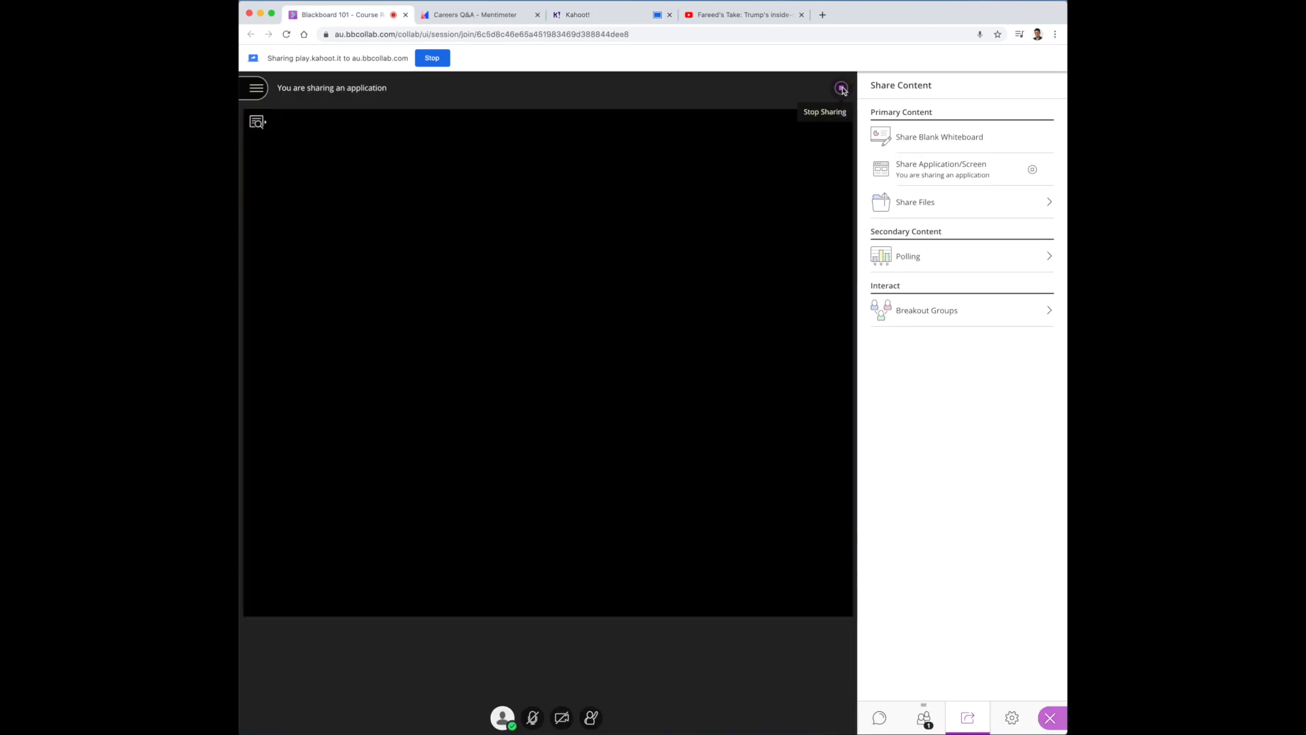
Stop the Kahoot! share and share the Careers Q&A Mentimeter tab instead.
click(841, 87)
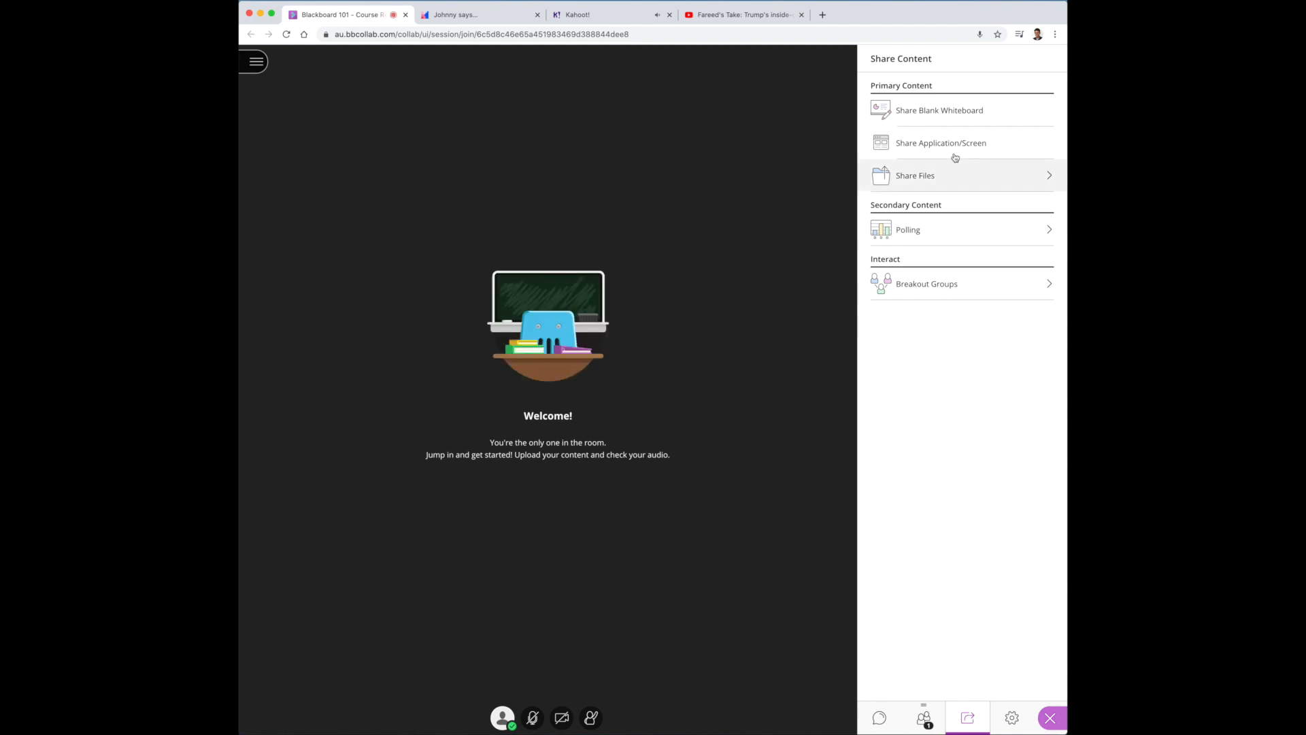
click(940, 143)
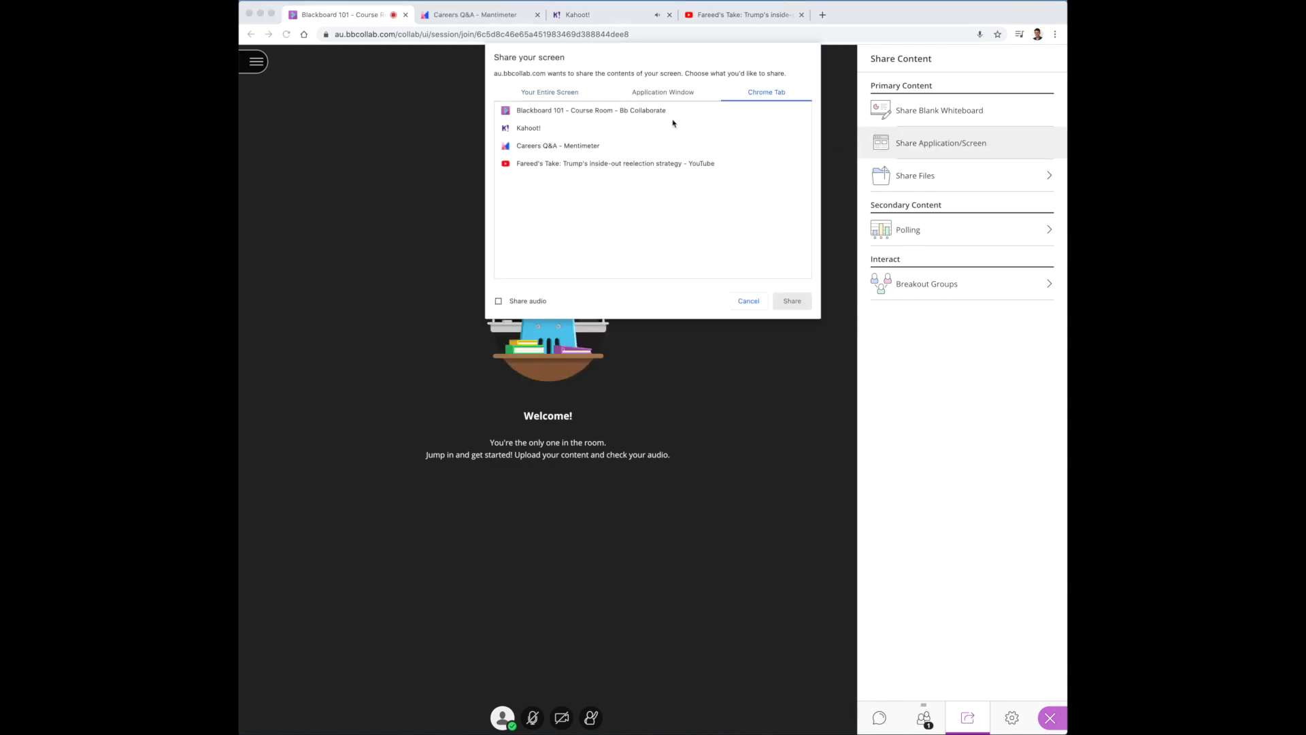
click(558, 146)
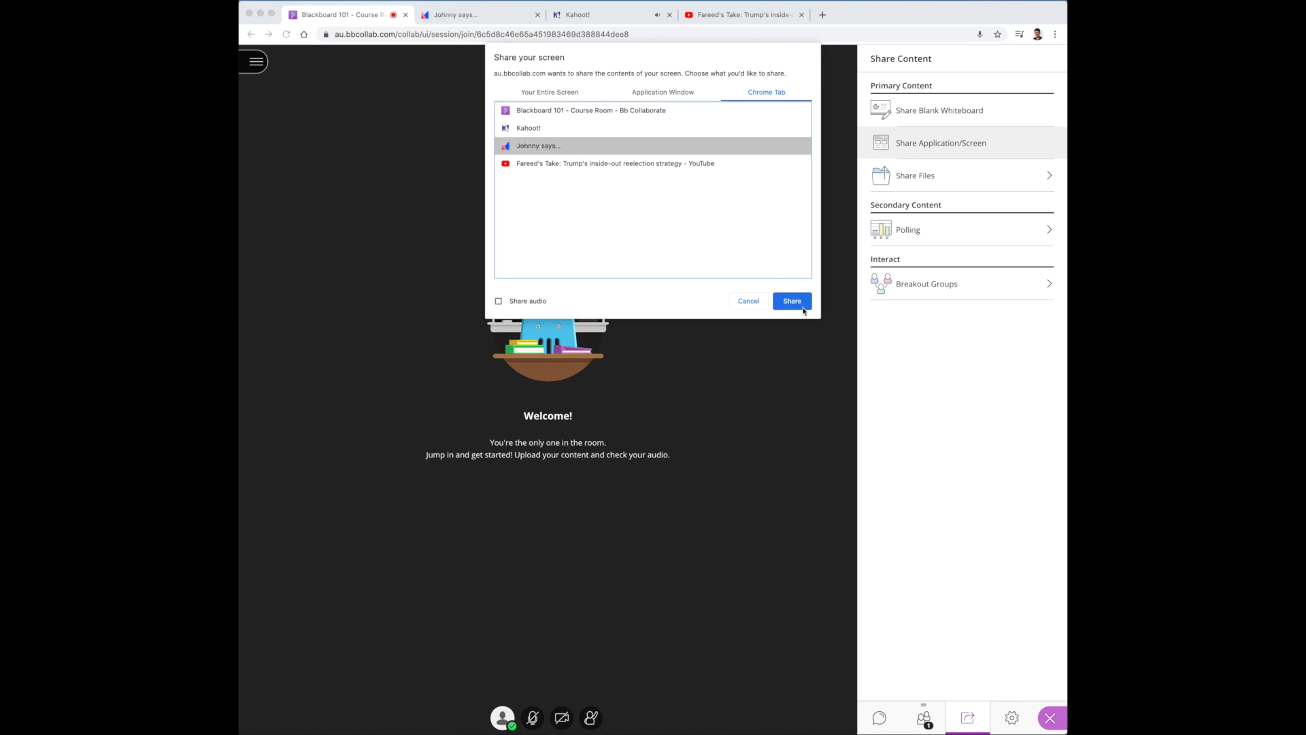
click(791, 301)
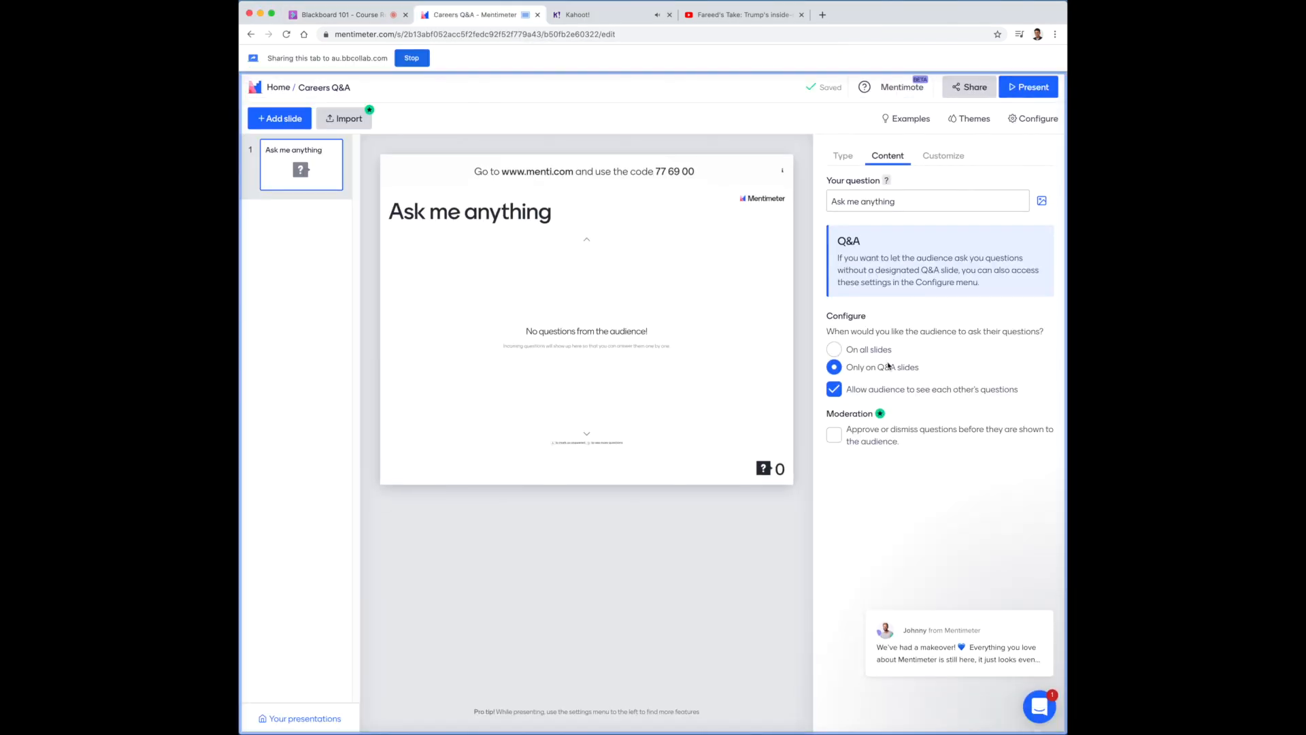
mouse_move(706, 254)
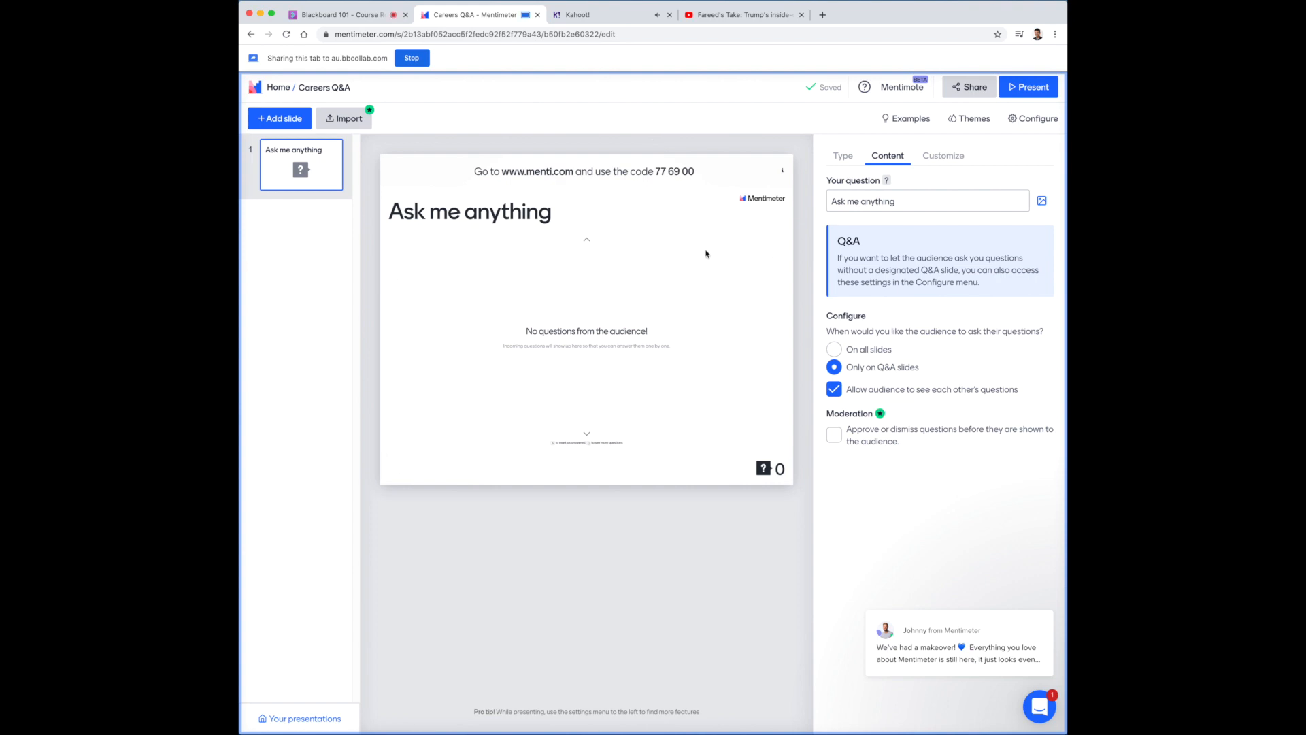
mouse_move(767, 254)
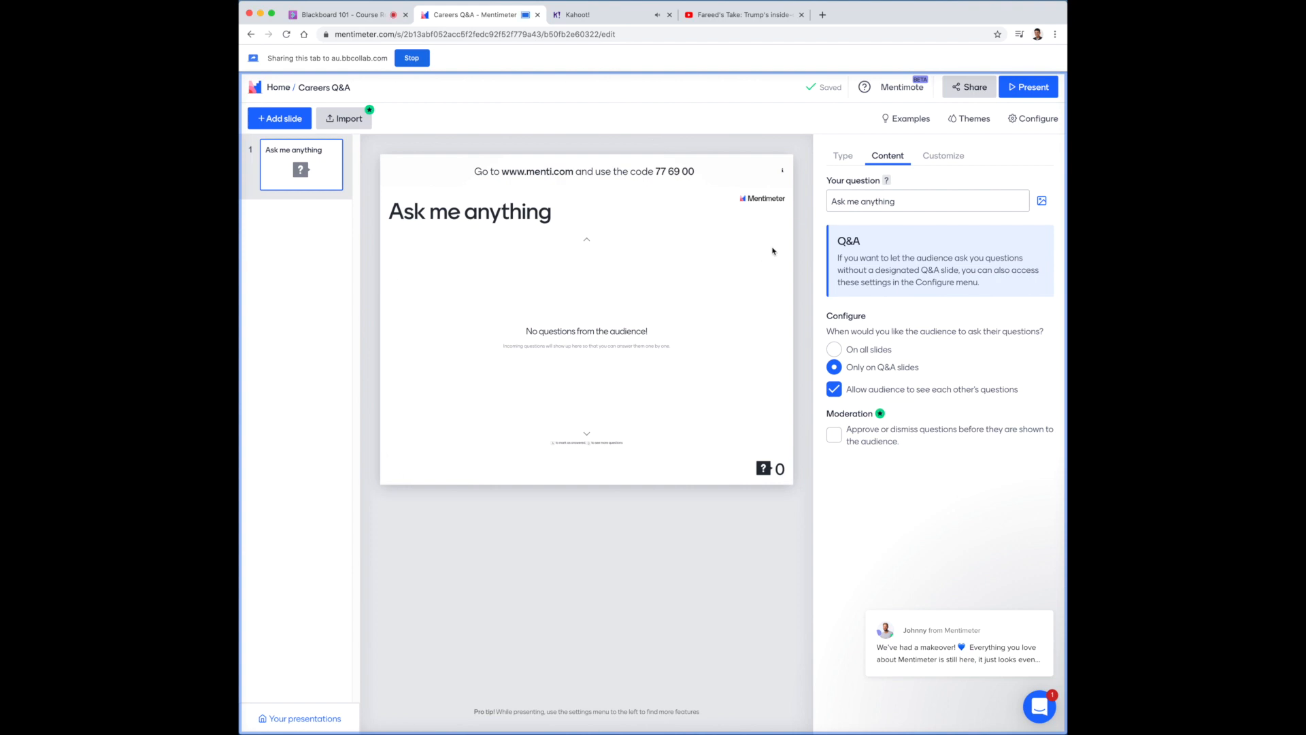
Present the Ask me anything Q&A slide full screen with its join code.
click(1028, 87)
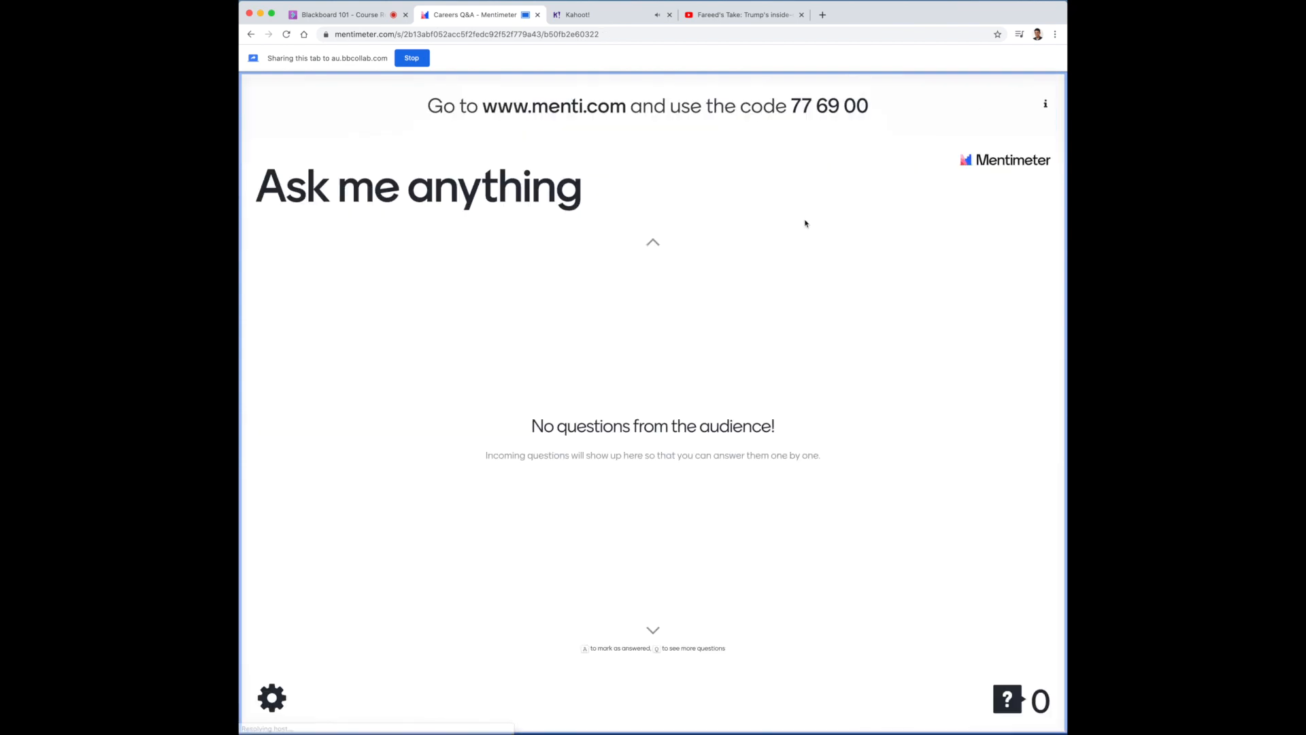
mouse_move(830, 182)
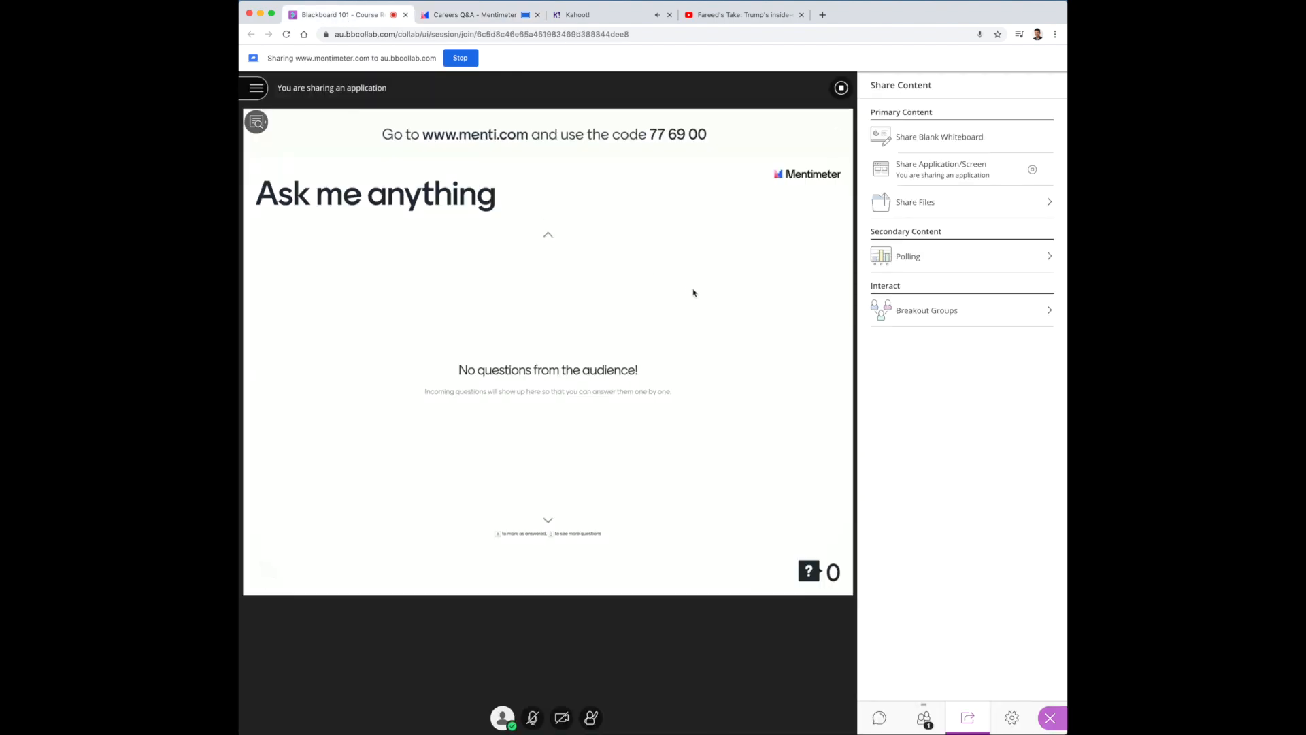
mouse_move(824, 87)
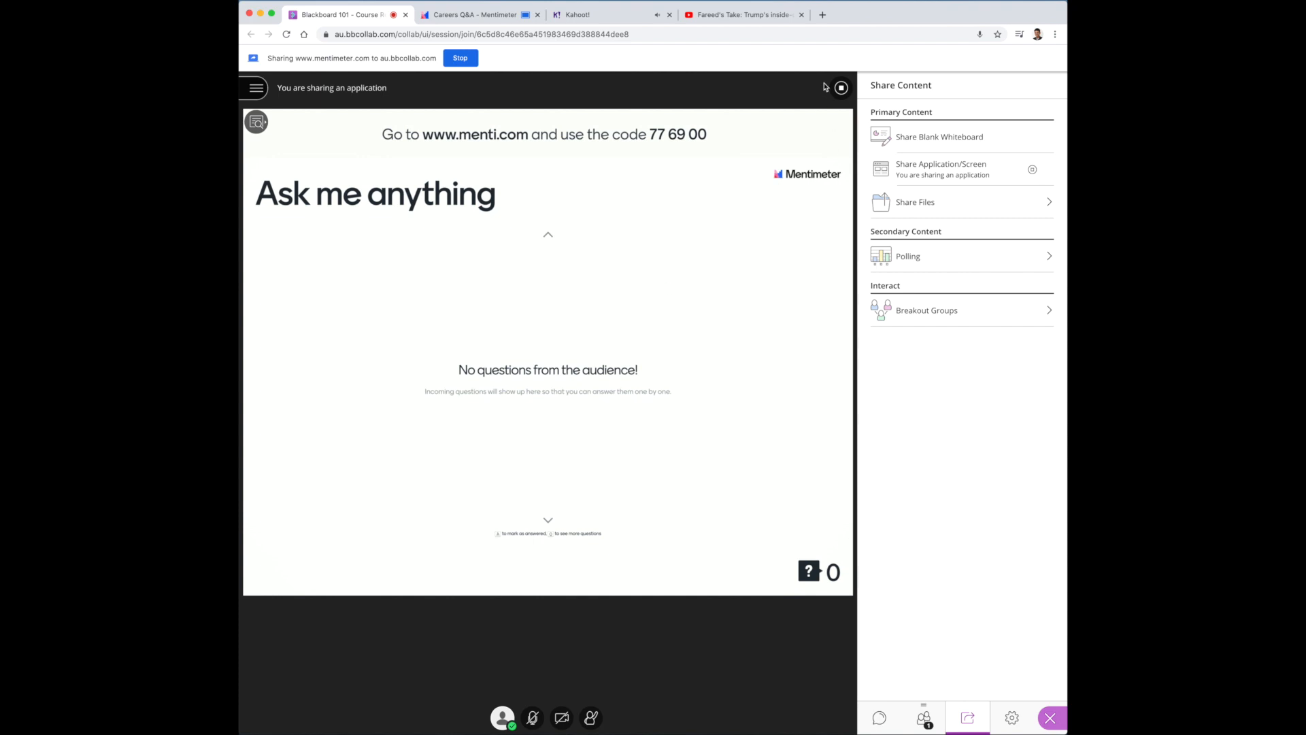
Stop the Mentimeter share and choose the Fareed's Take YouTube tab with Share audio ticked.
click(460, 58)
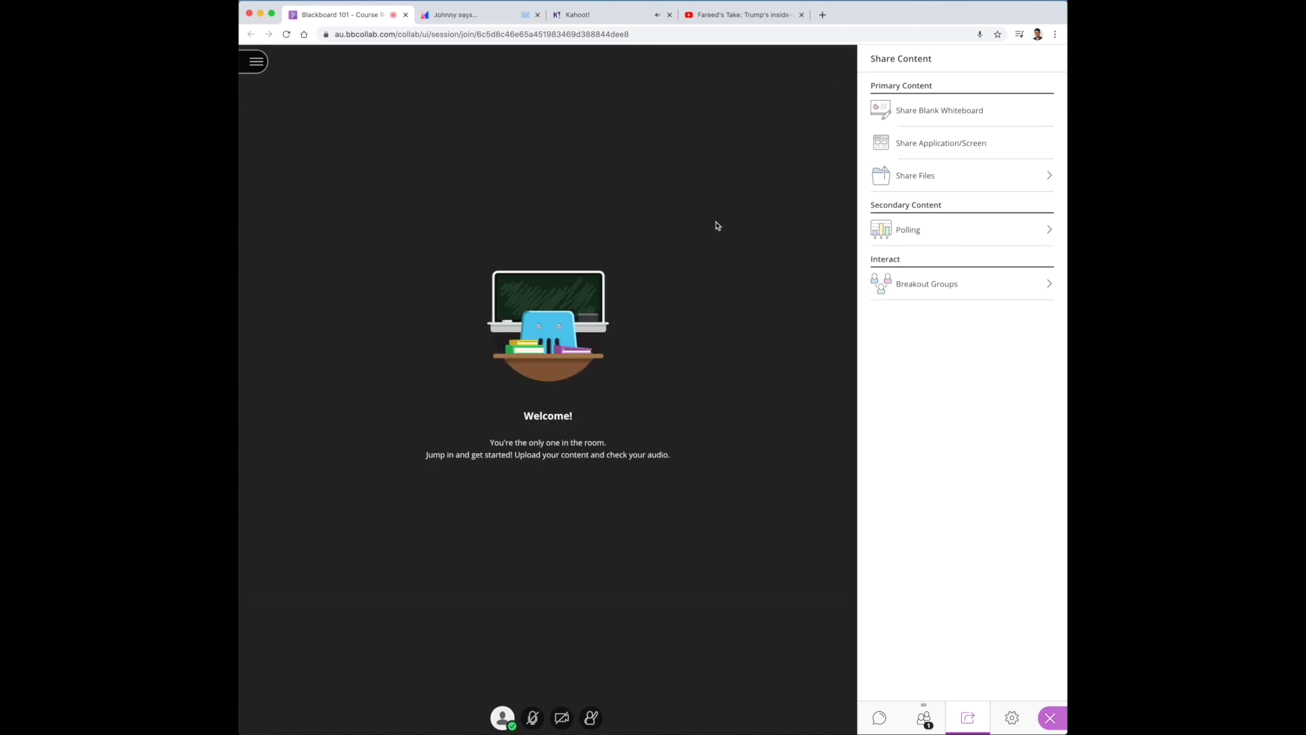
mouse_move(712, 219)
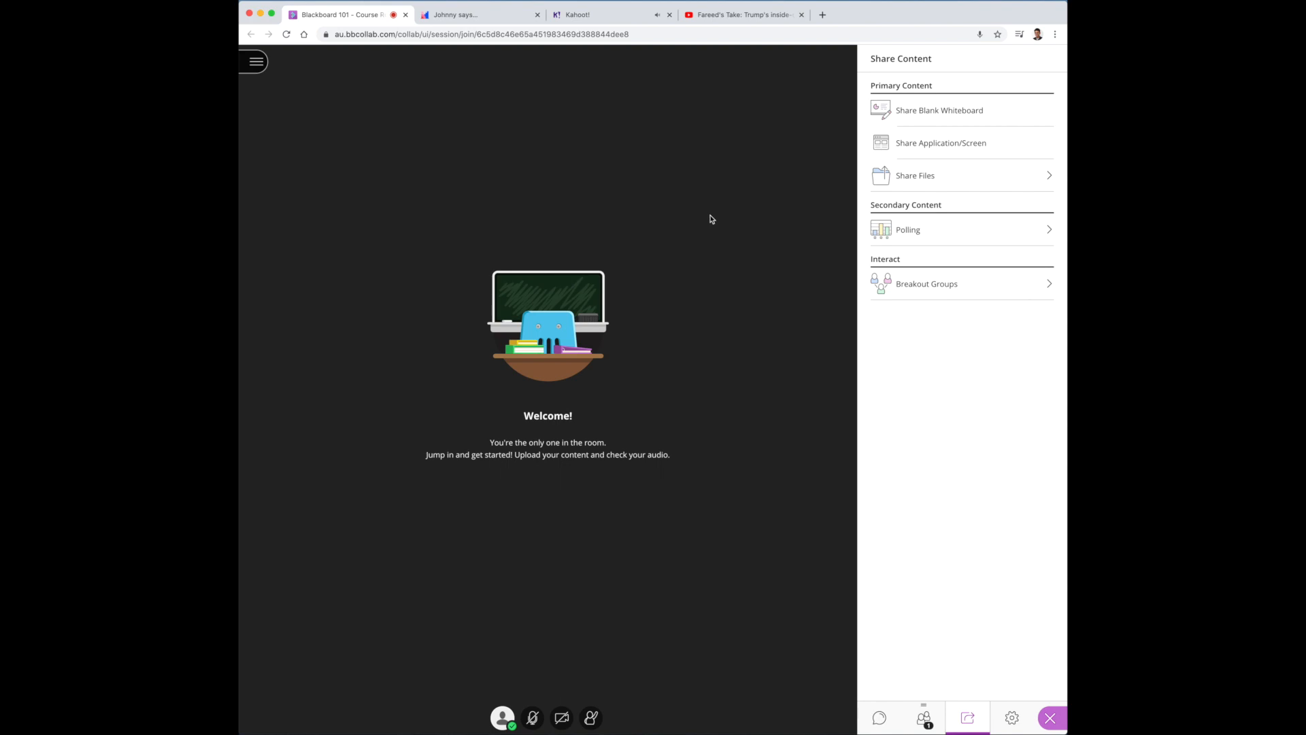
click(940, 143)
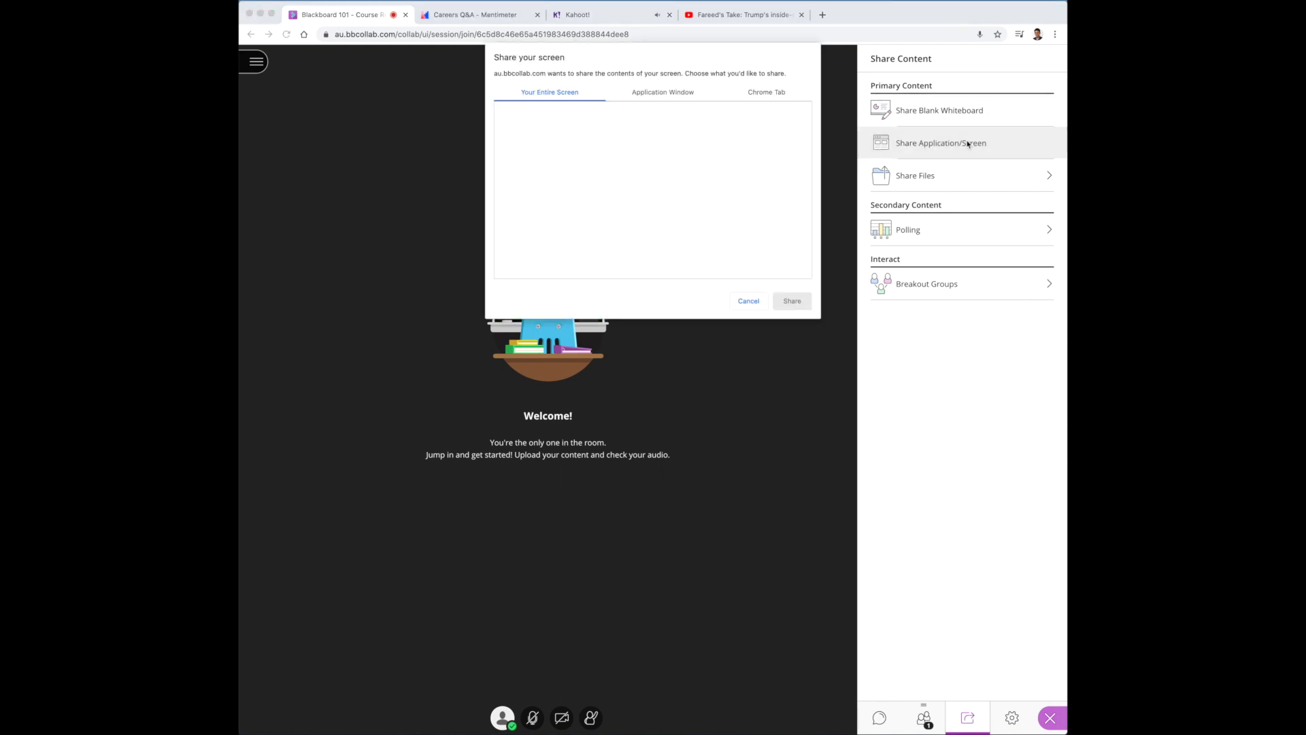
click(766, 91)
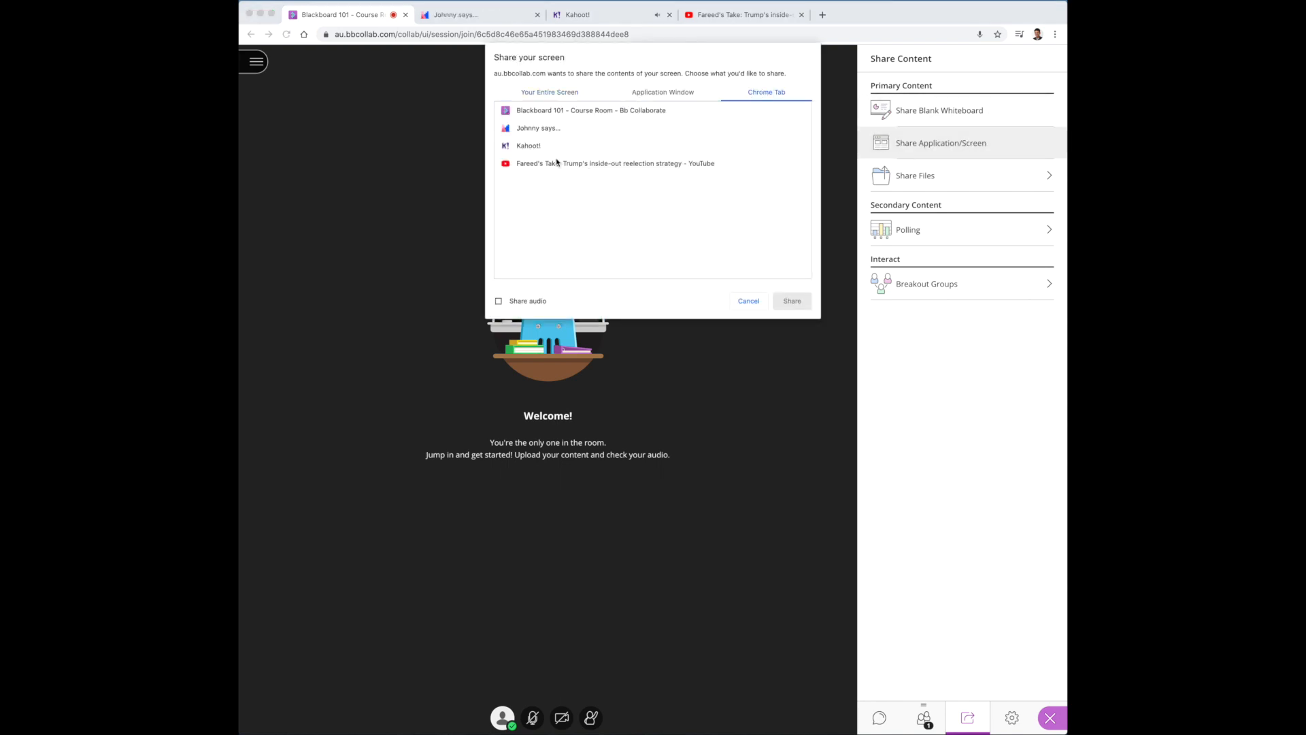
click(498, 301)
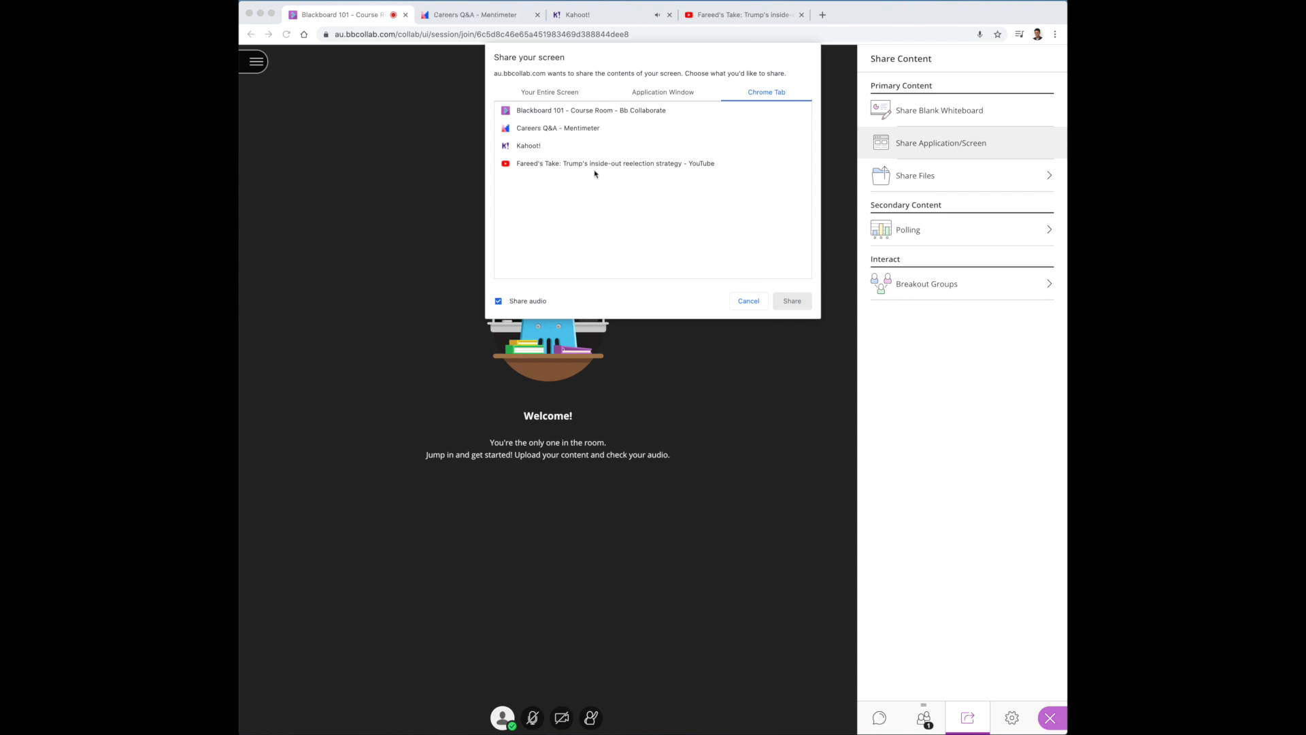
click(615, 162)
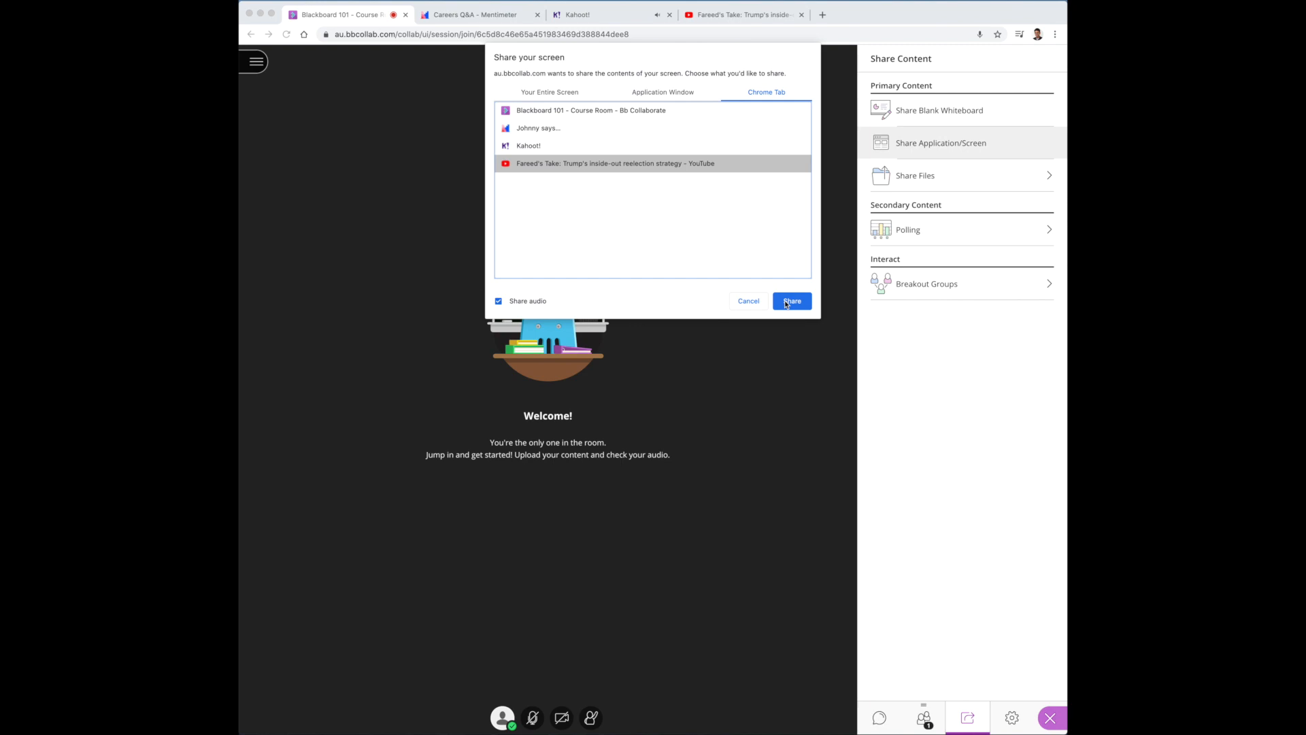
Share the Fareed's Take YouTube tab with audio and switch back to the video tab.
click(789, 300)
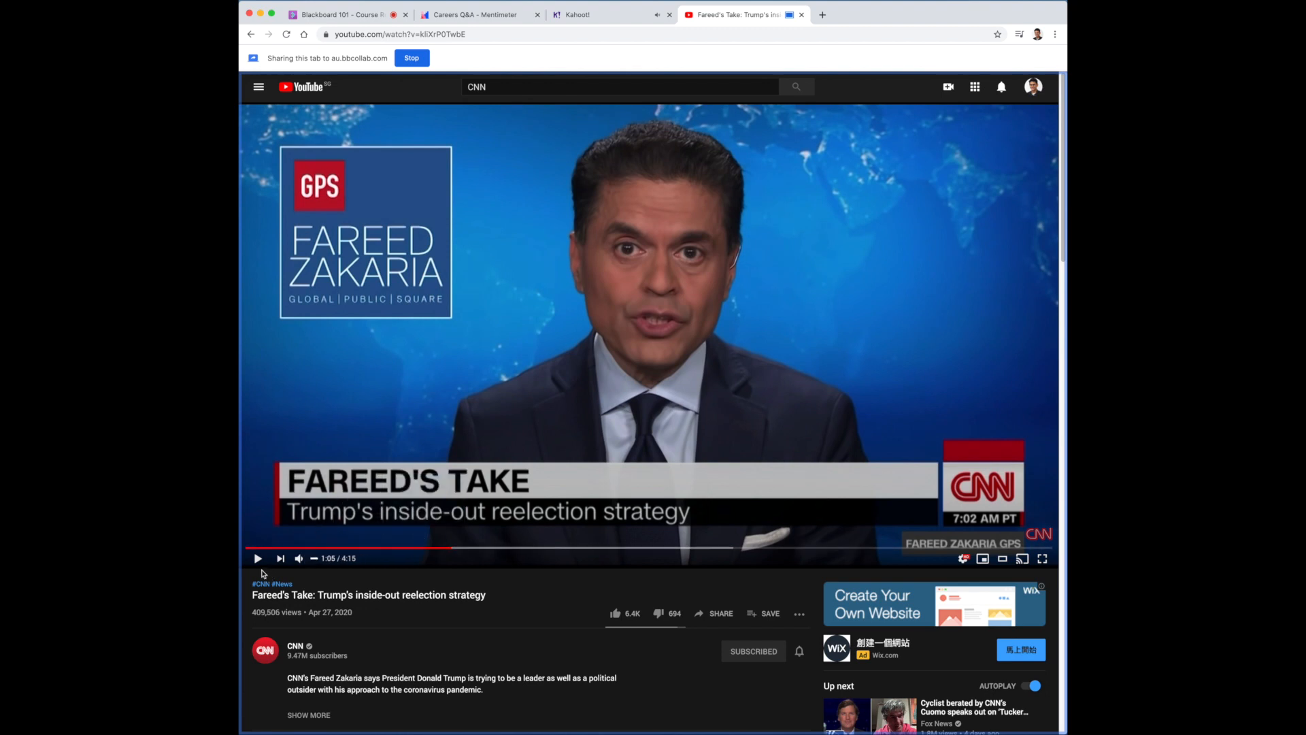
mouse_move(258, 558)
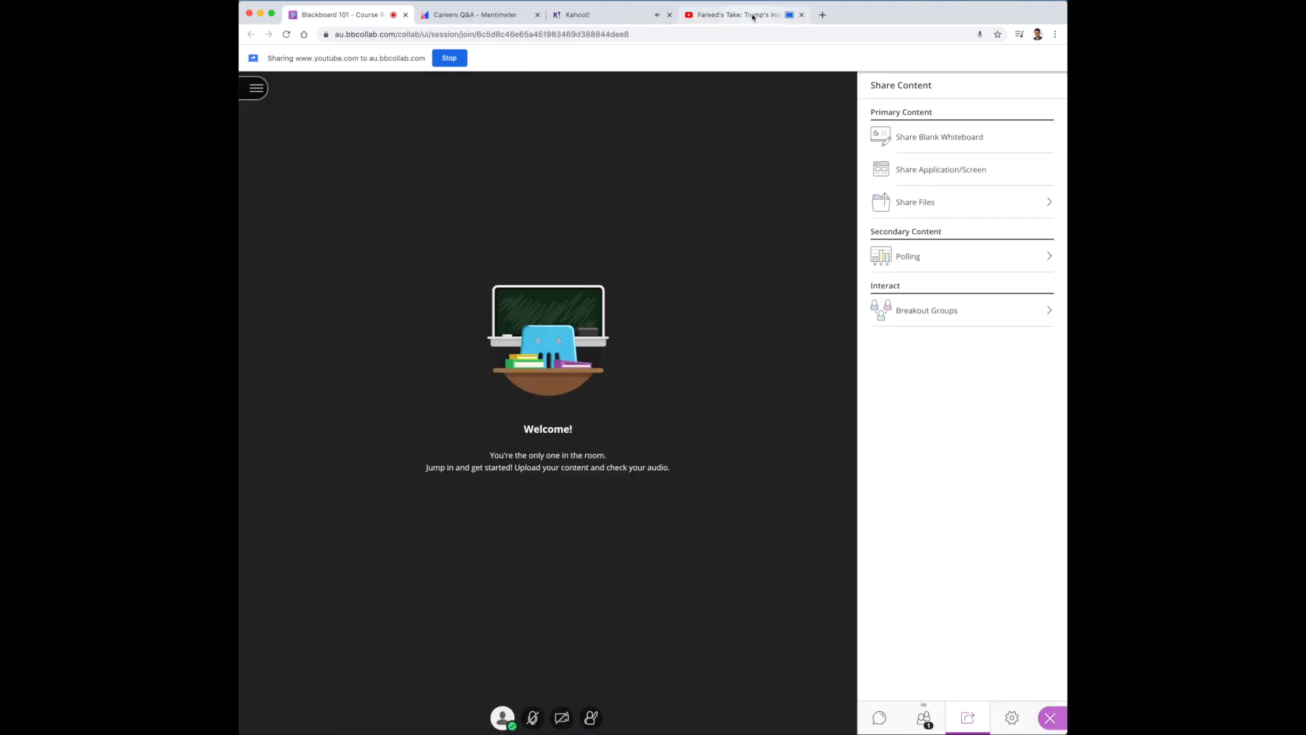
mouse_move(742, 14)
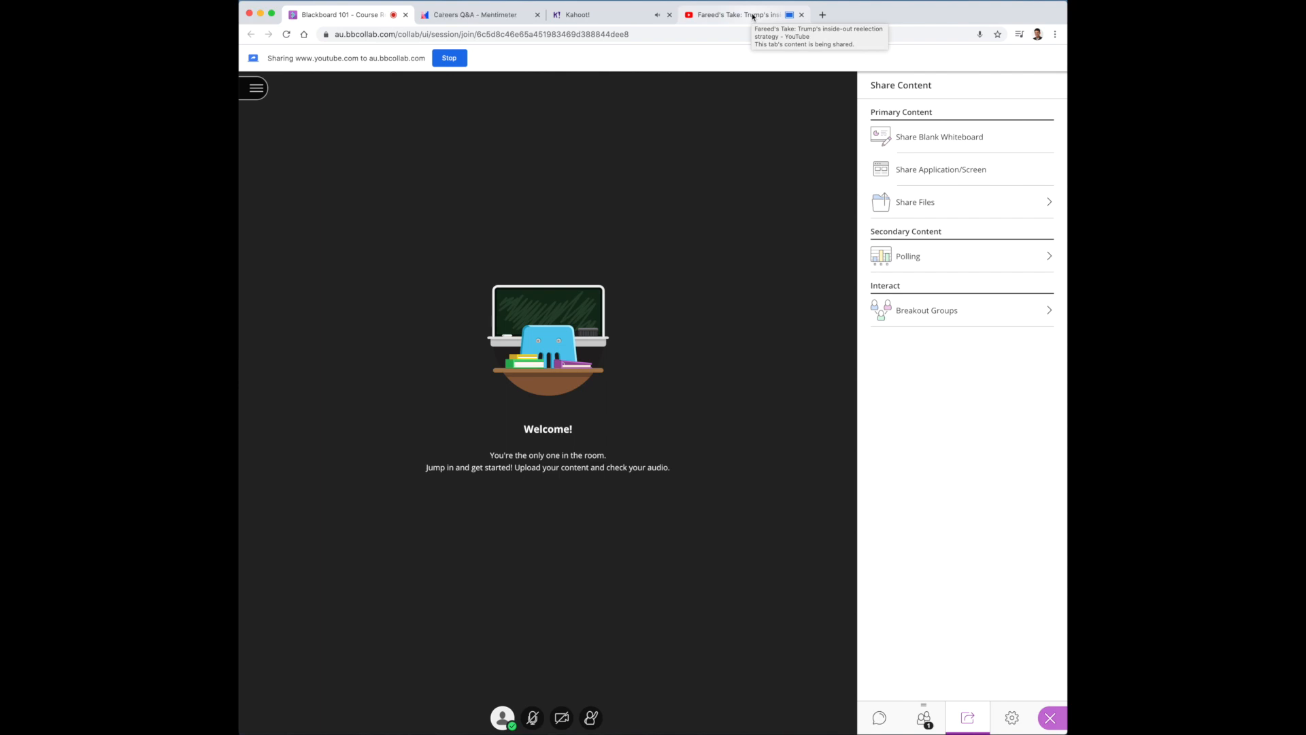
click(742, 14)
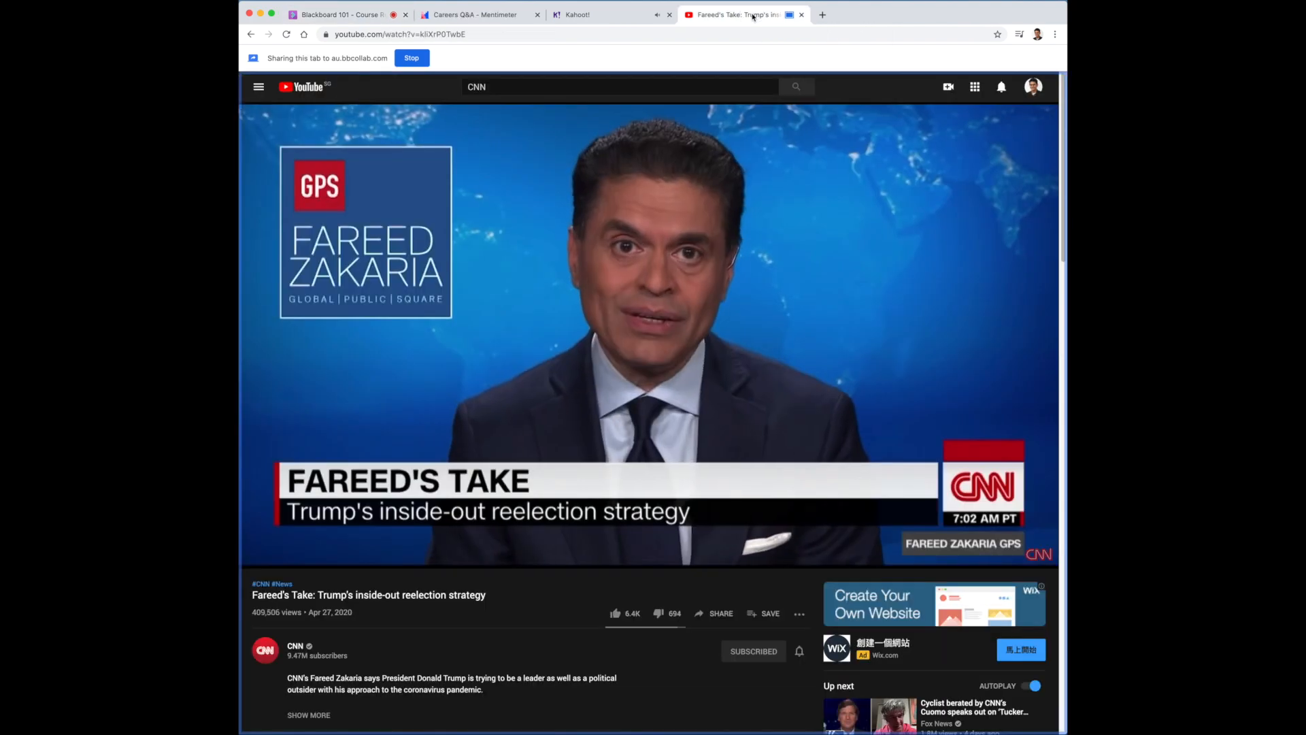